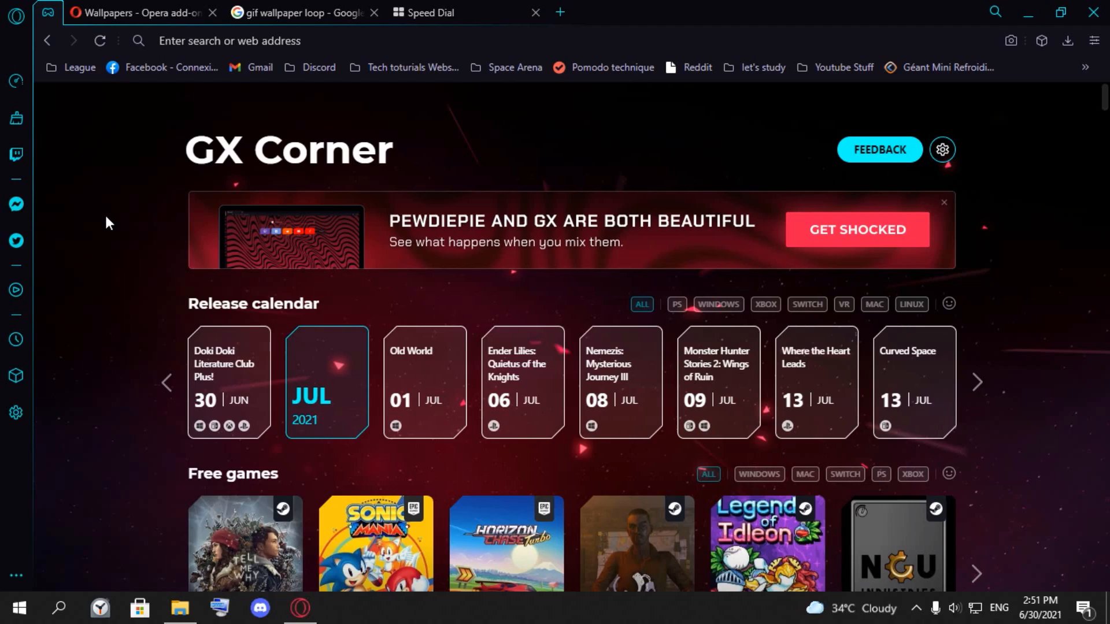
{"action": "mouse_move", "coordinate": [103, 218]}
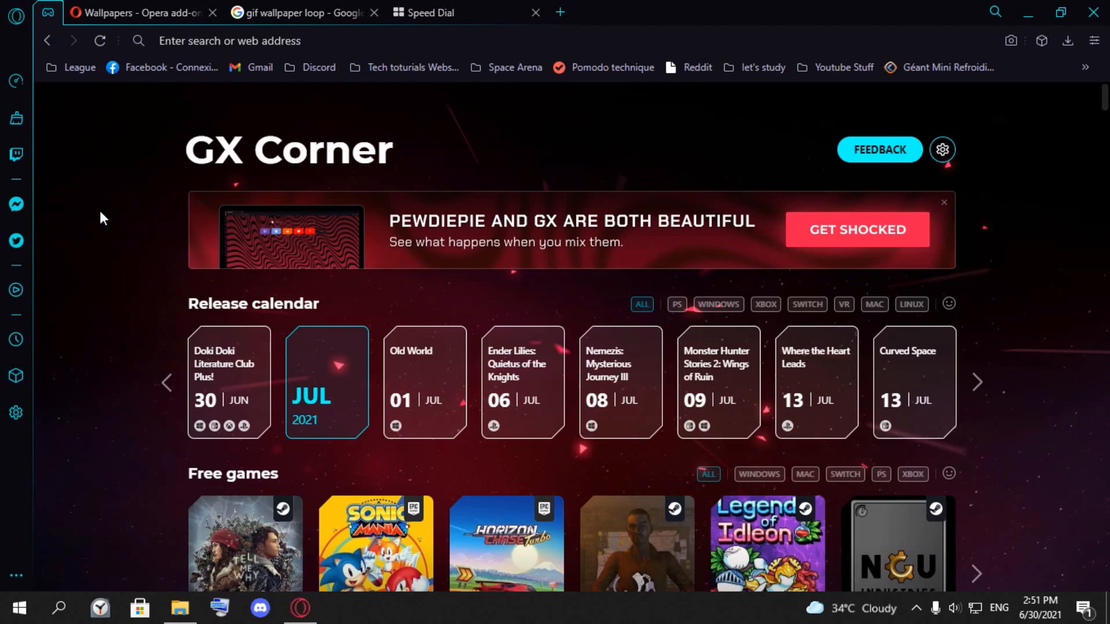
{"action": "mouse_move", "coordinate": [109, 11]}
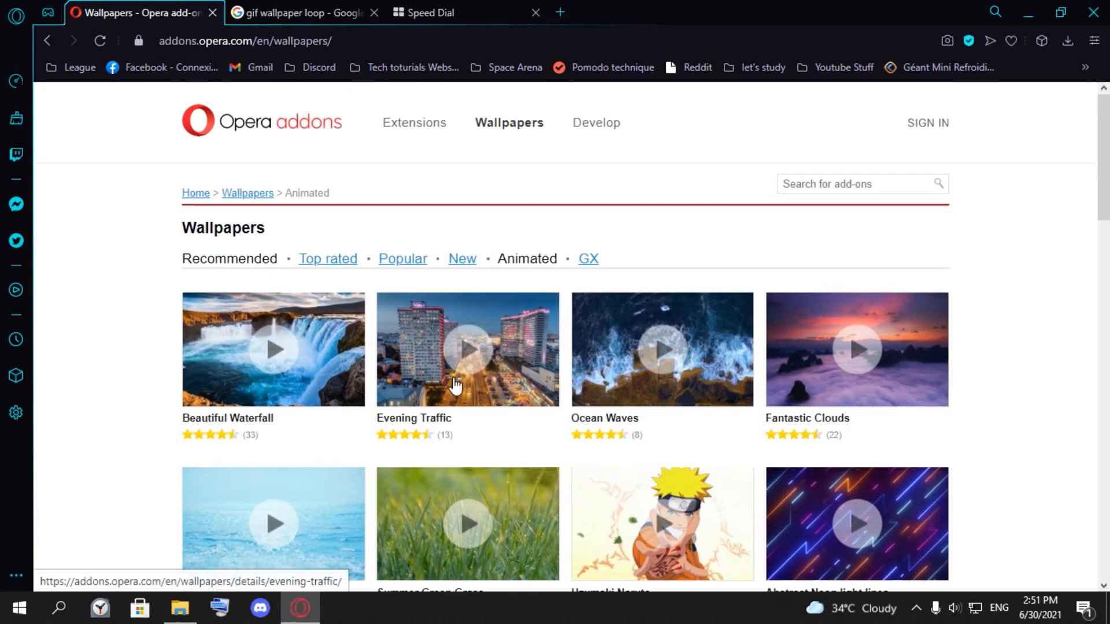
- Scroll down through the animated wallpaper thumbnails in the Opera add-ons gallery
{"action": "scroll", "scroll_direction": "down", "scroll_amount": 3}
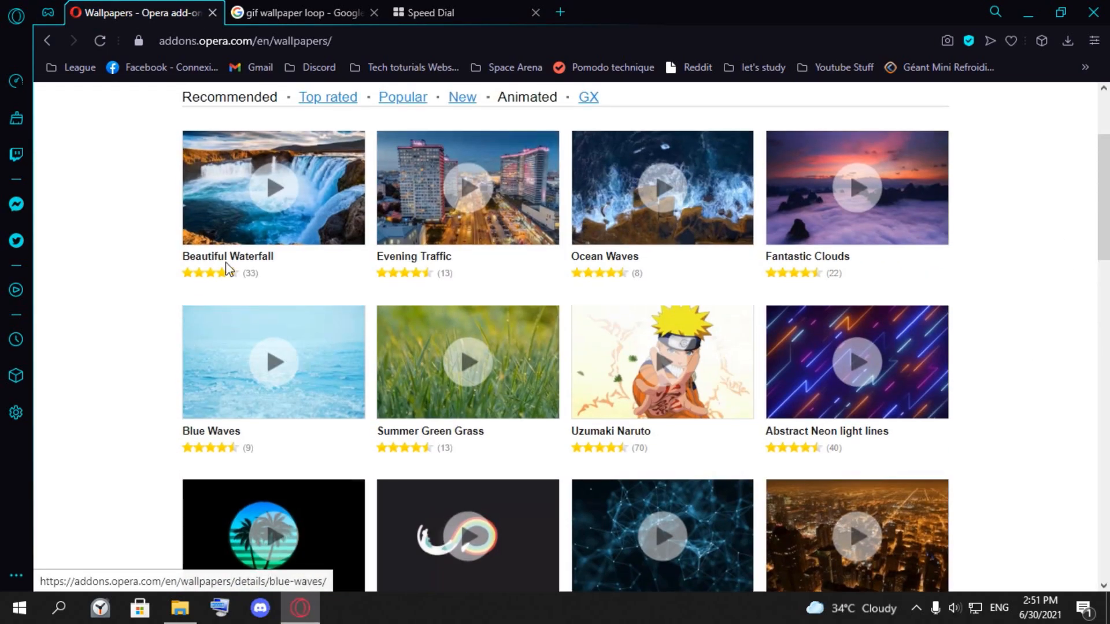
{"action": "scroll", "scroll_direction": "down", "scroll_amount": 3}
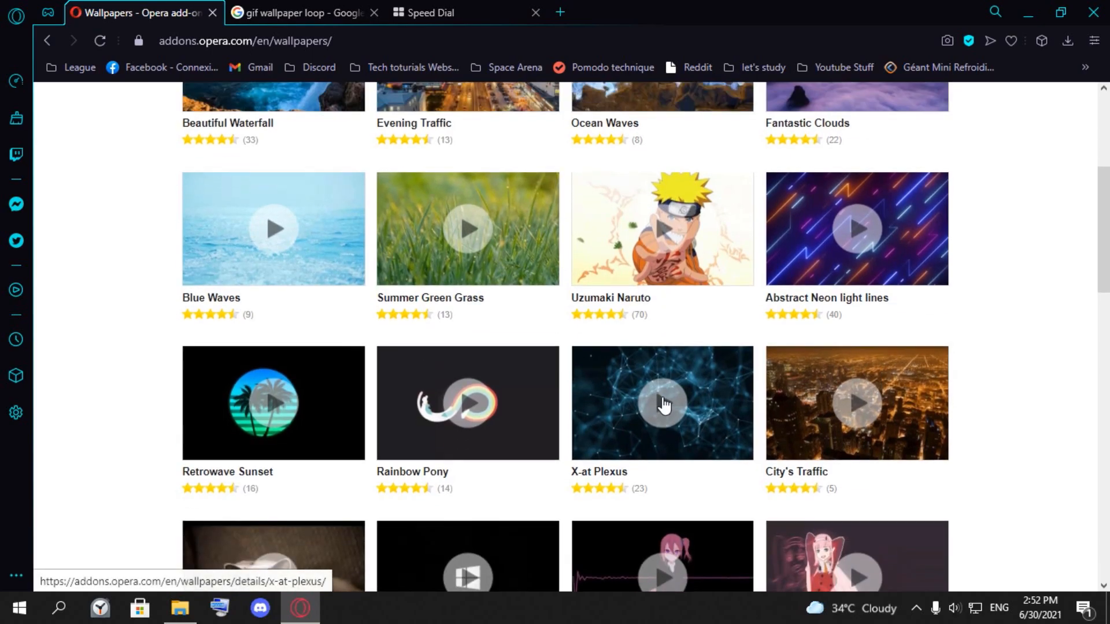
- Browse the 'gif wallpaper loop' Google Images results with the Dribbble 3d loop preview open
{"action": "left_click", "coordinate": [305, 13]}
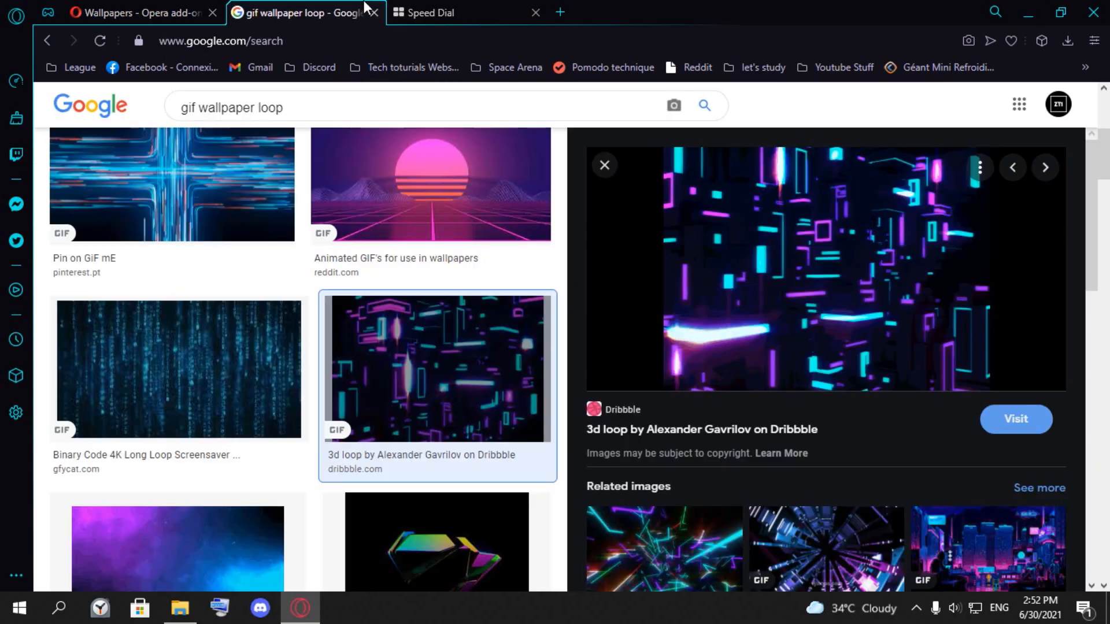
{"action": "scroll", "scroll_direction": "down", "scroll_amount": 3}
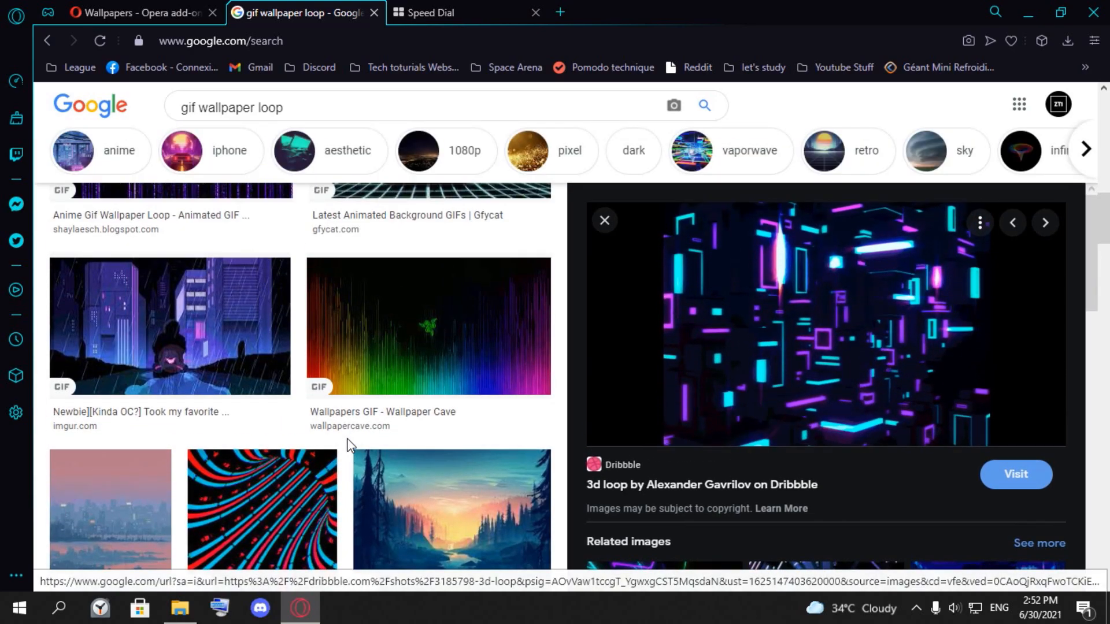
{"action": "scroll", "scroll_direction": "up", "scroll_amount": 3}
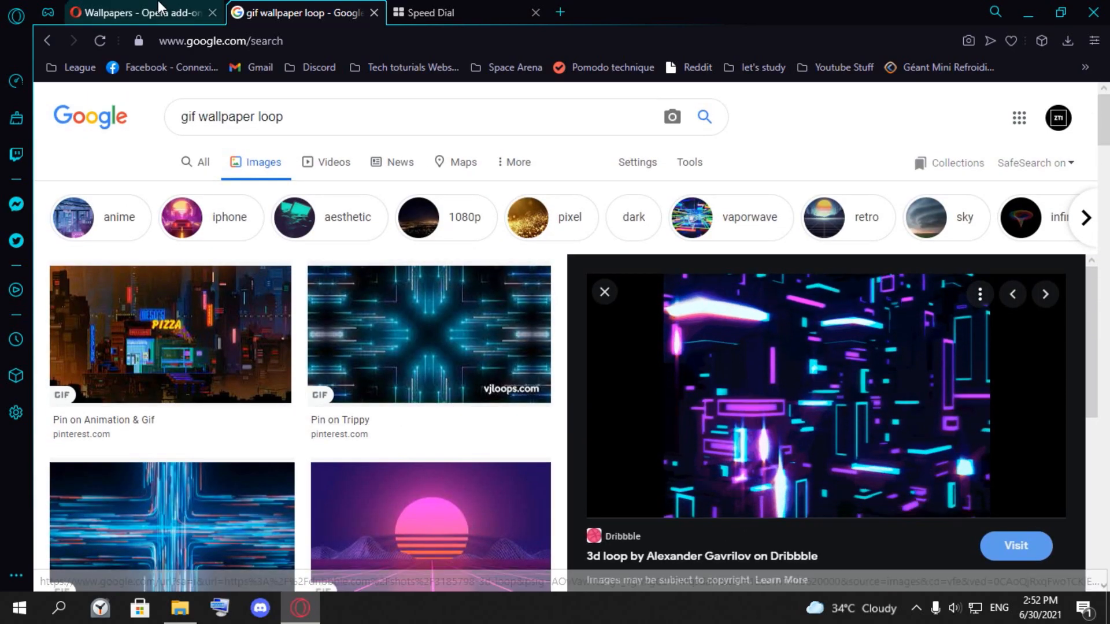
{"action": "scroll", "scroll_direction": "down", "scroll_amount": 3}
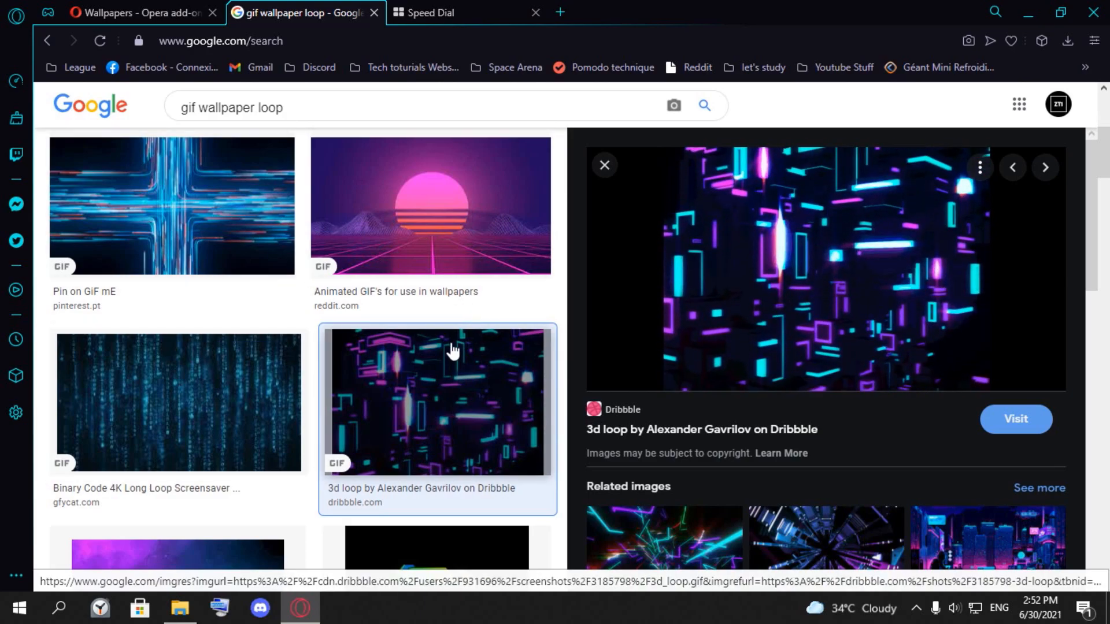
{"action": "scroll", "scroll_direction": "up", "scroll_amount": 3}
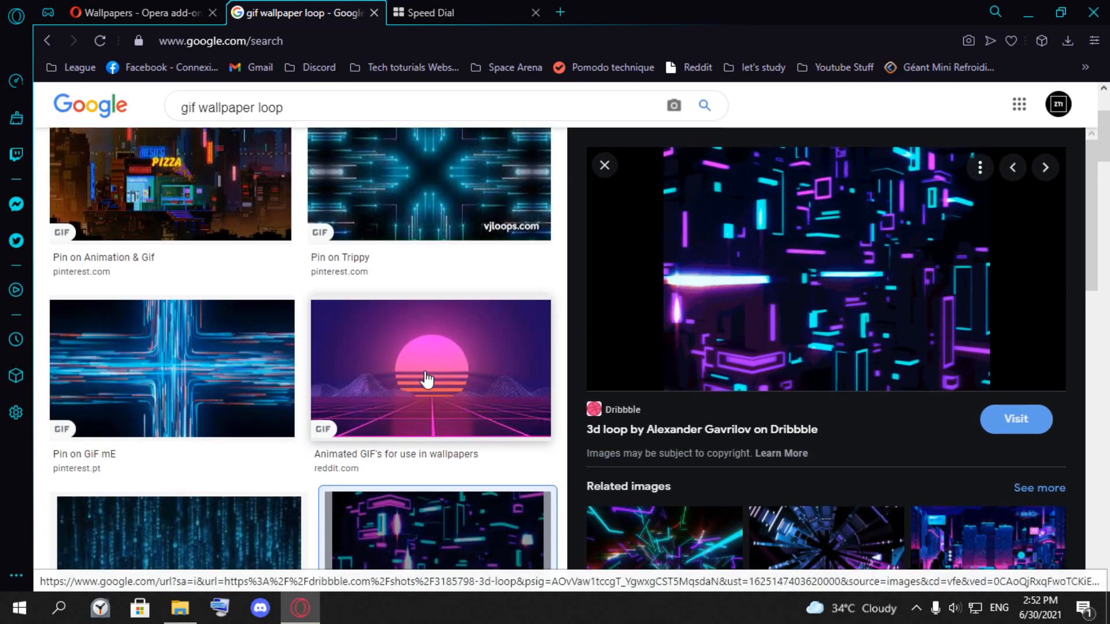
{"action": "scroll", "scroll_direction": "down", "scroll_amount": 3}
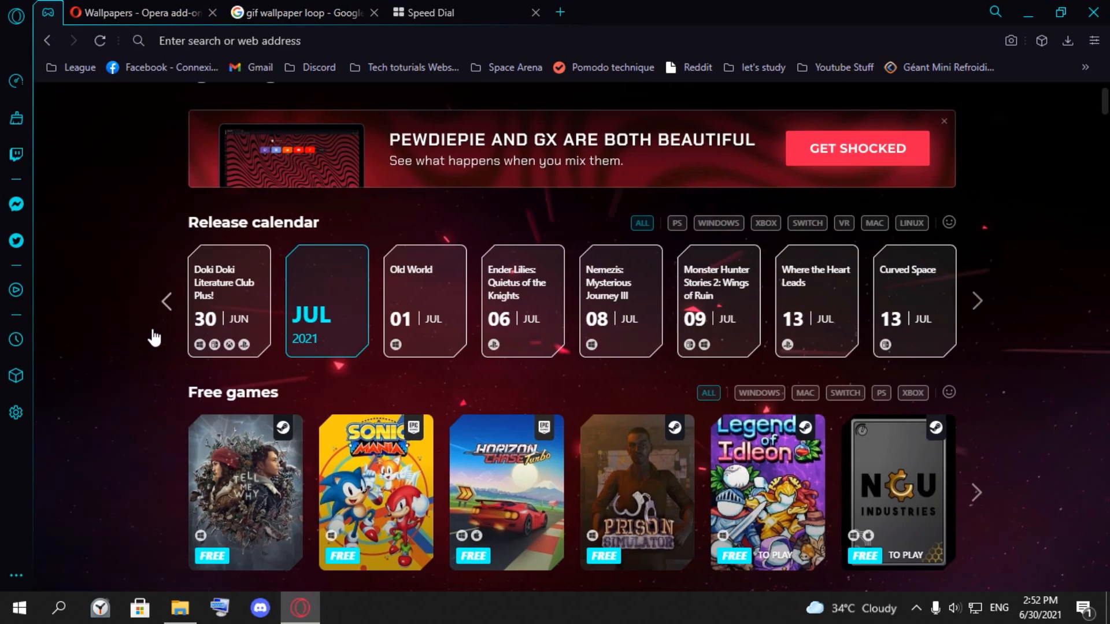
{"action": "scroll", "scroll_direction": "up", "scroll_amount": 3}
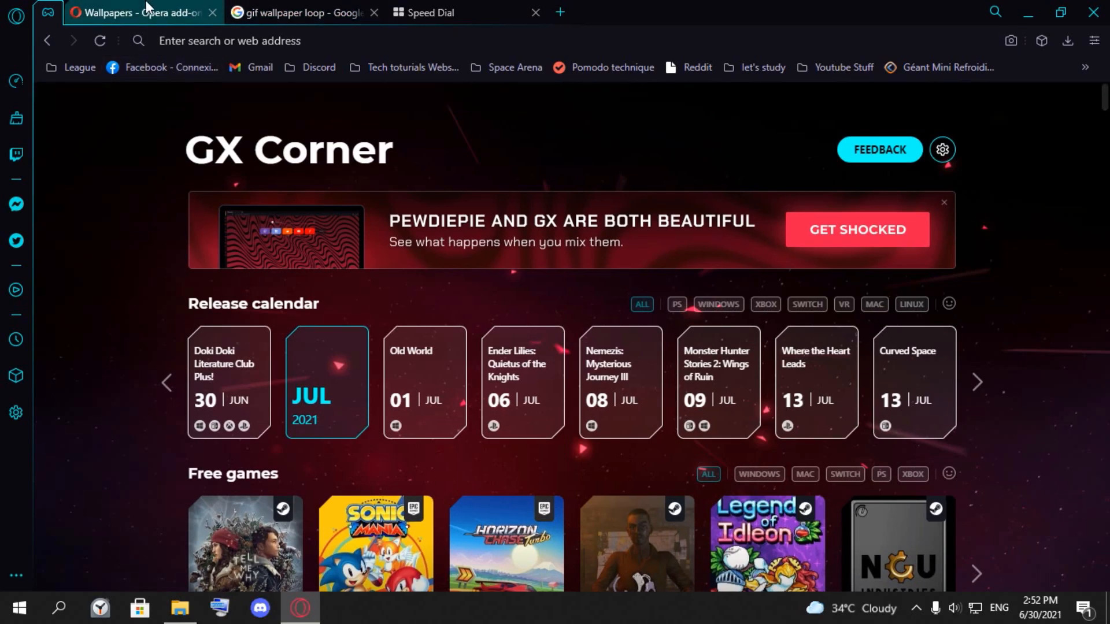
{"action": "left_click", "coordinate": [300, 13]}
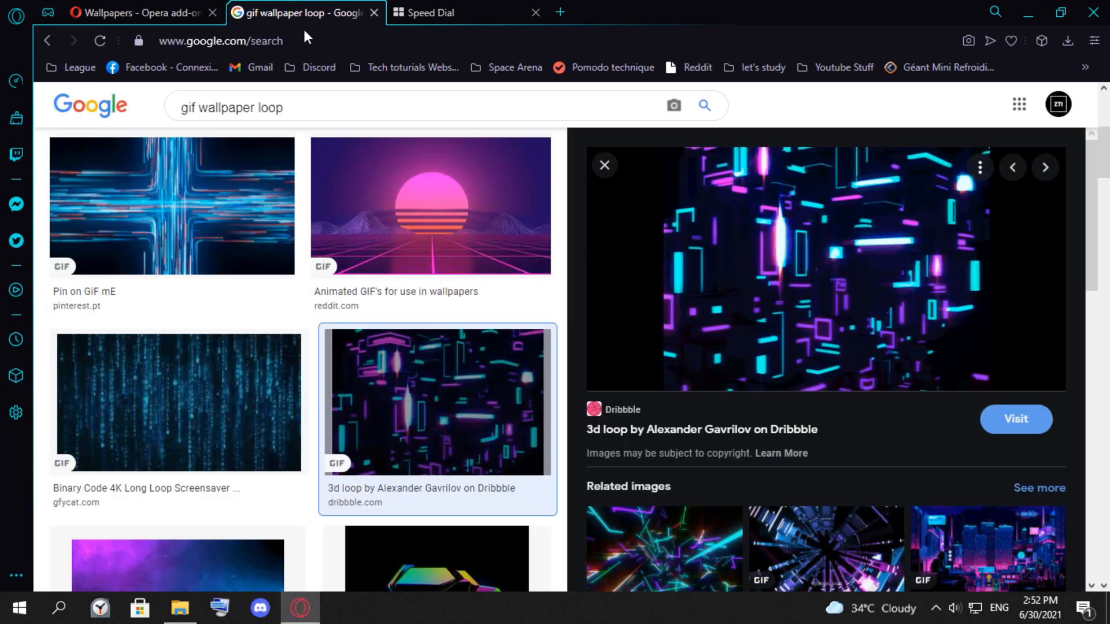
- Save the Dribbble 3d loop preview image to the Desktop as 3d_loop.gif
{"action": "right_click", "coordinate": [814, 283]}
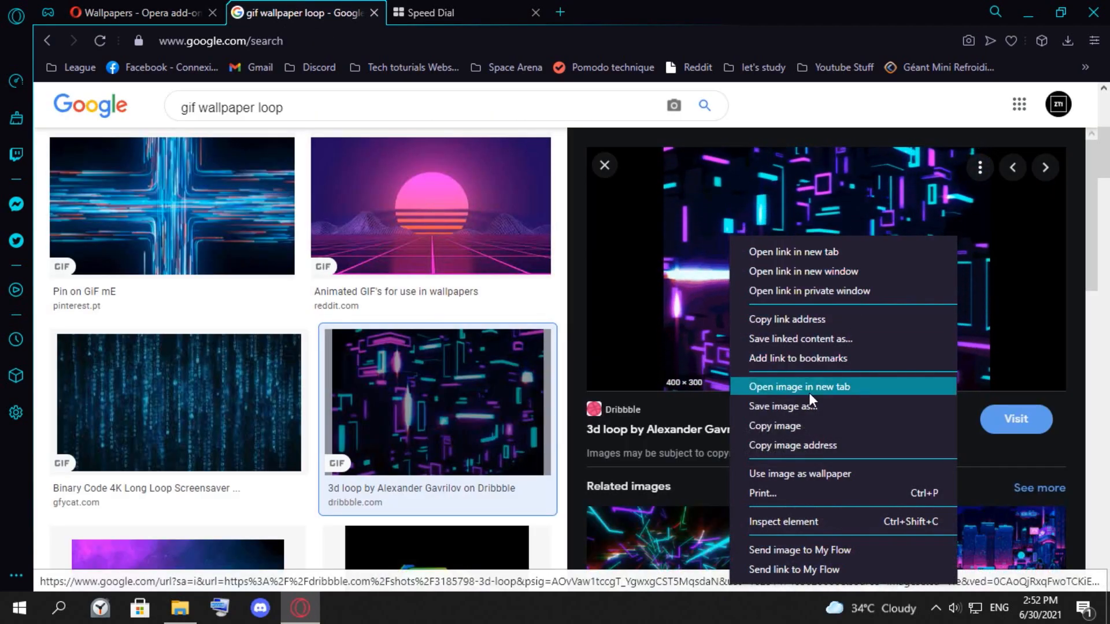
{"action": "left_click", "coordinate": [671, 270]}
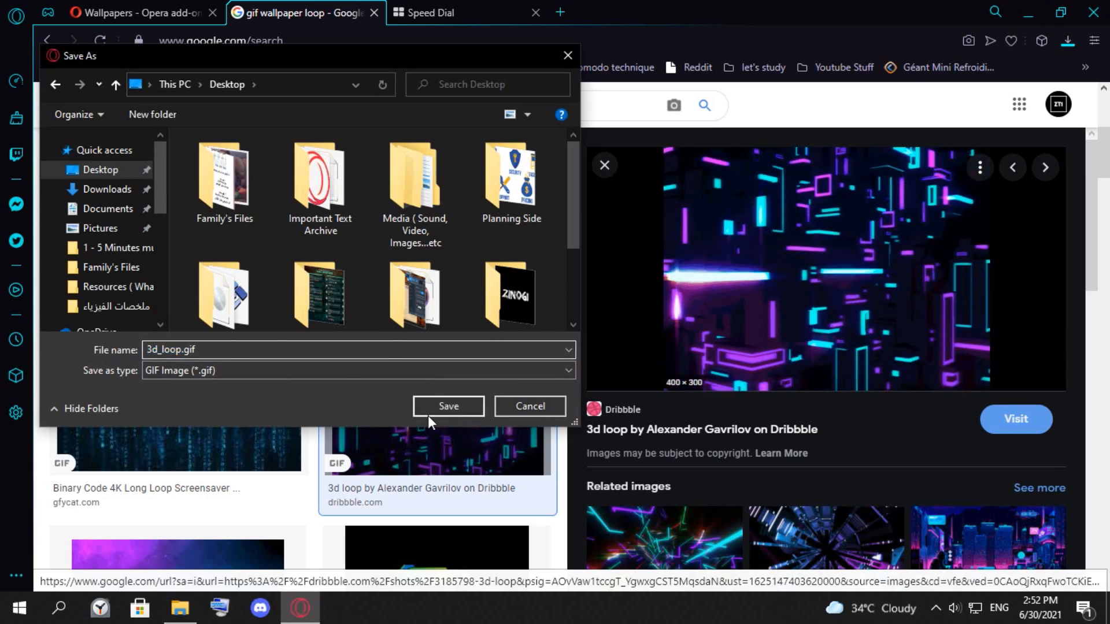
{"action": "left_click", "coordinate": [447, 406]}
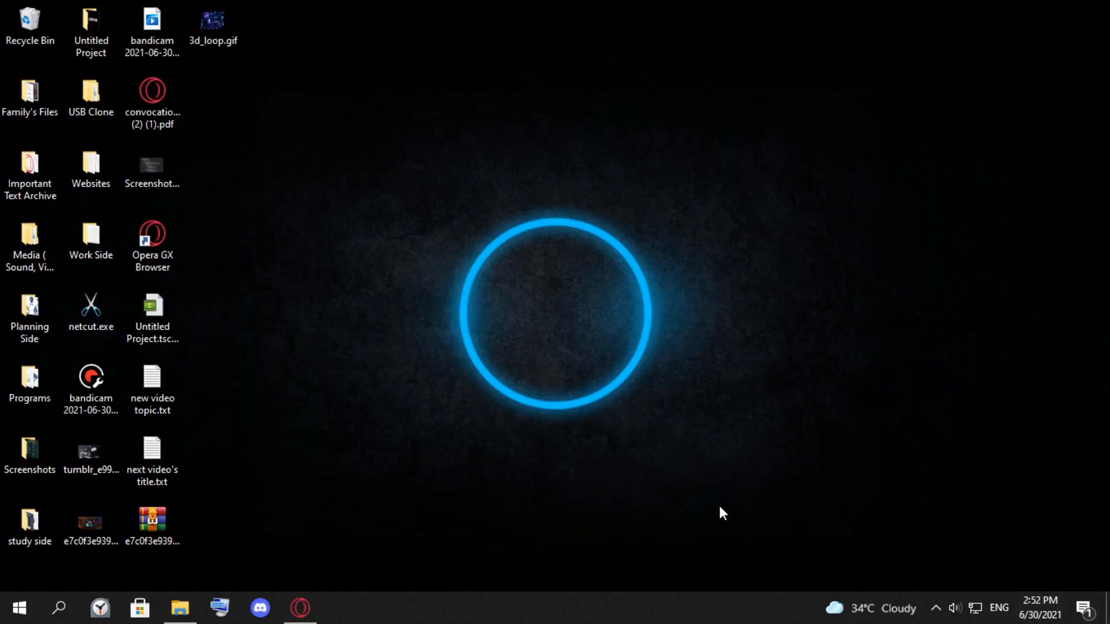
{"action": "mouse_move", "coordinate": [180, 608]}
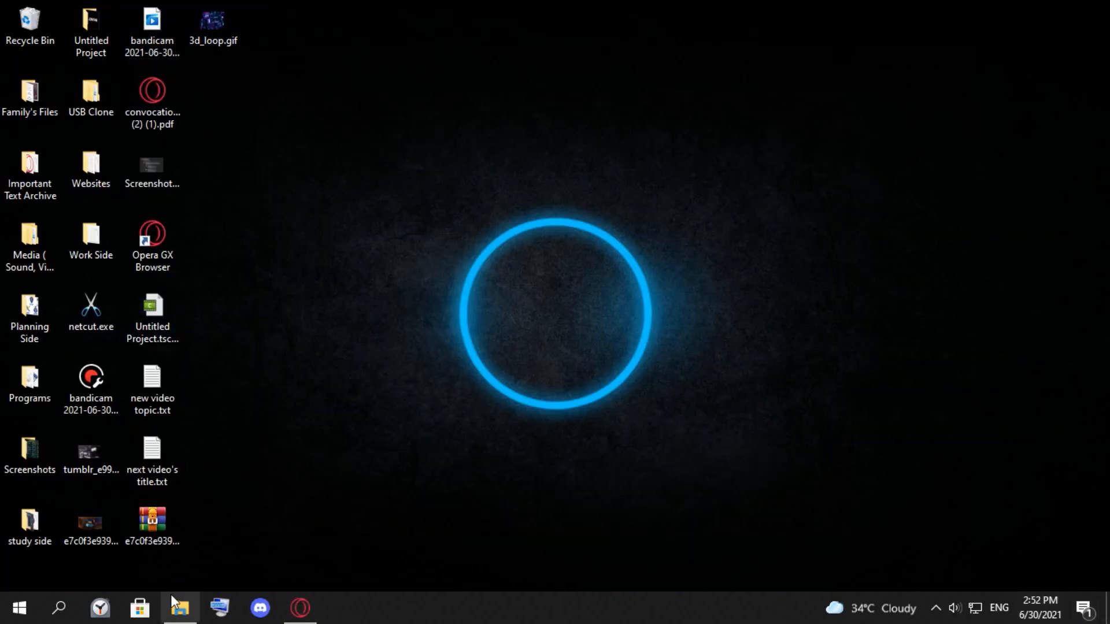
- Turn on 'File name extensions' in File Explorer's View options
{"action": "left_click", "coordinate": [181, 608]}
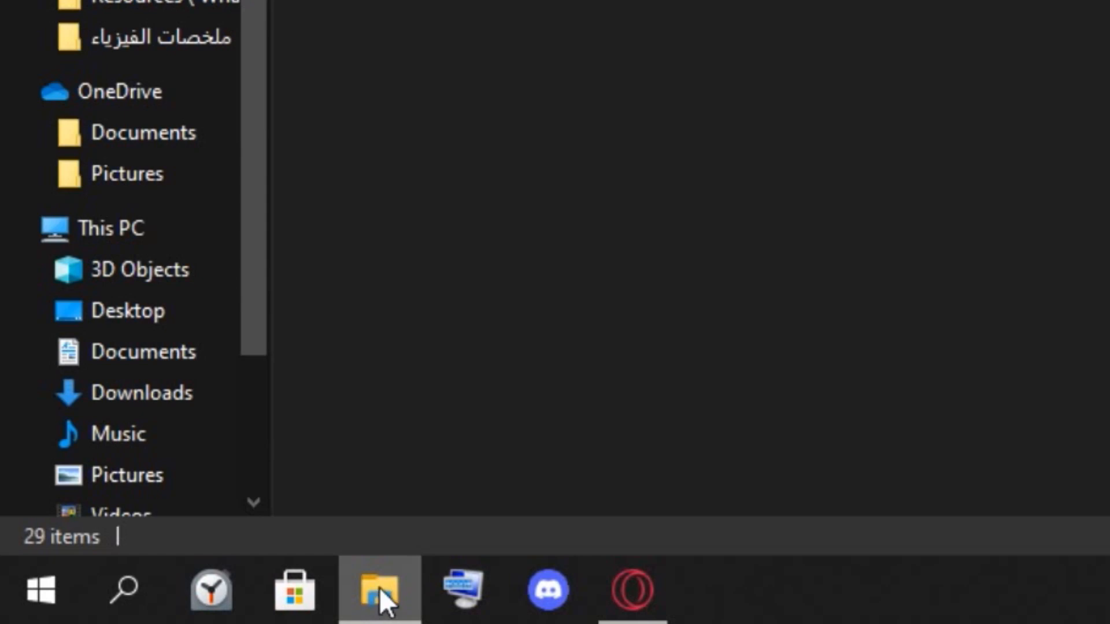
{"action": "mouse_move", "coordinate": [380, 590]}
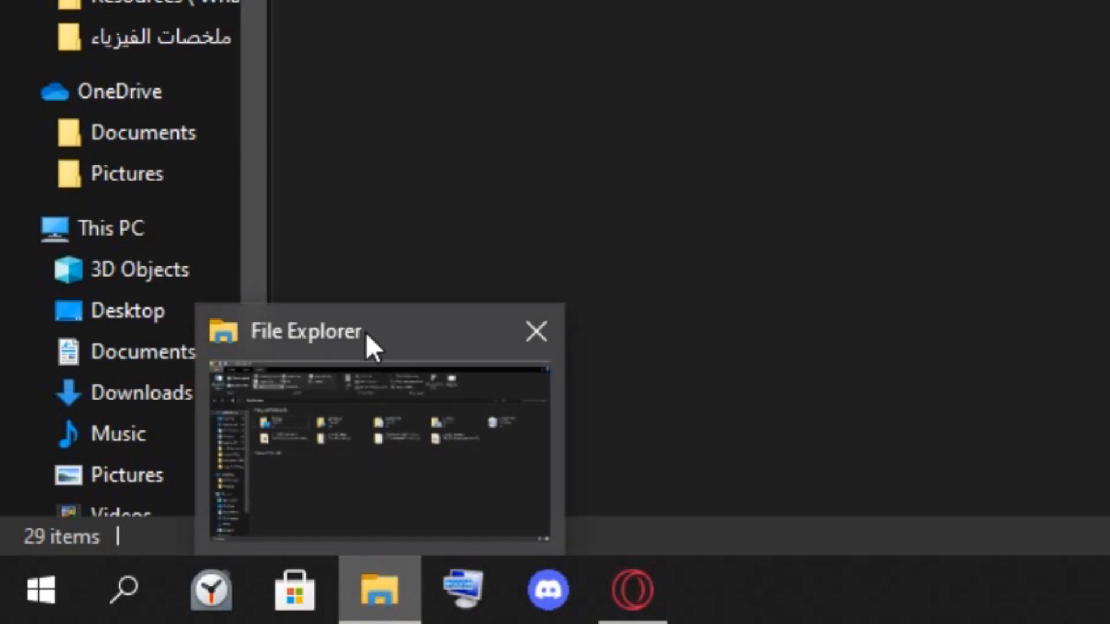
{"action": "left_click", "coordinate": [380, 439]}
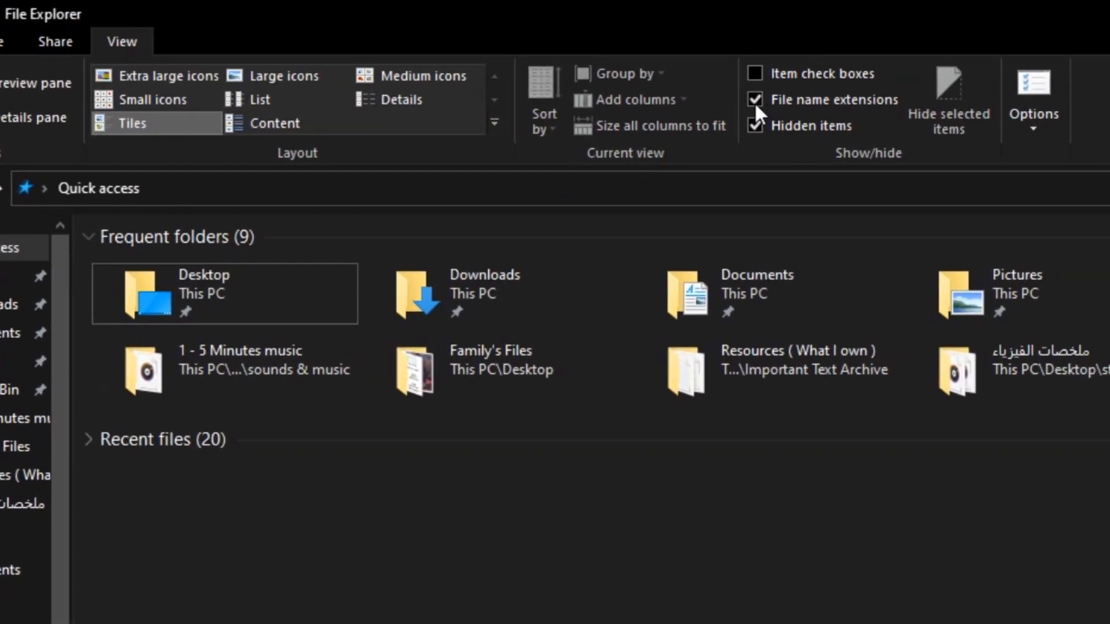
{"action": "left_click", "coordinate": [756, 99]}
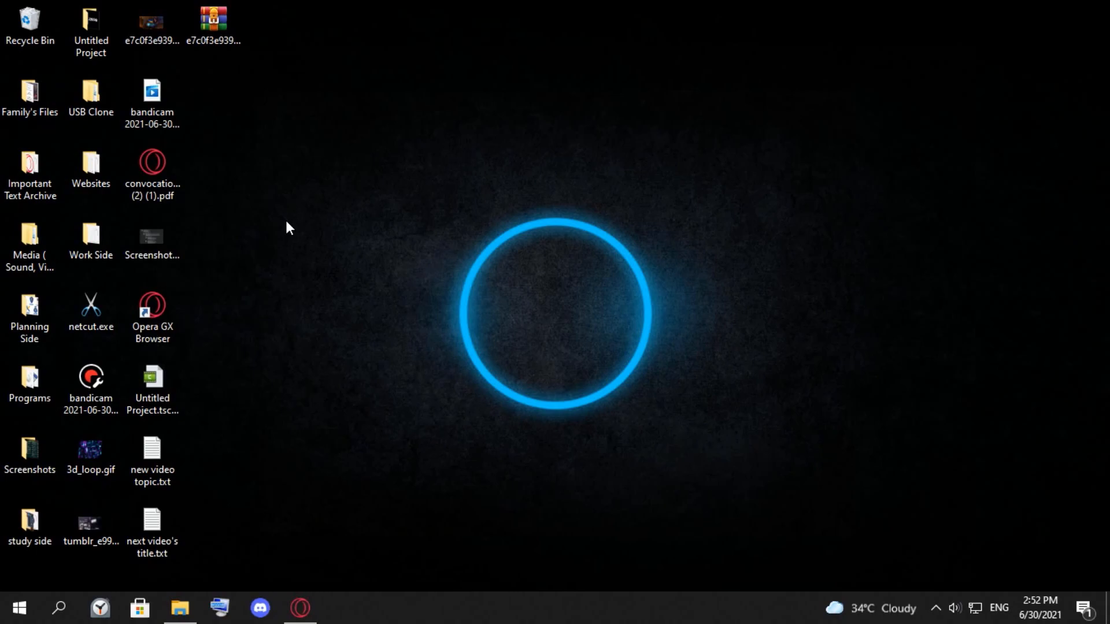
{"action": "left_click", "coordinate": [90, 451]}
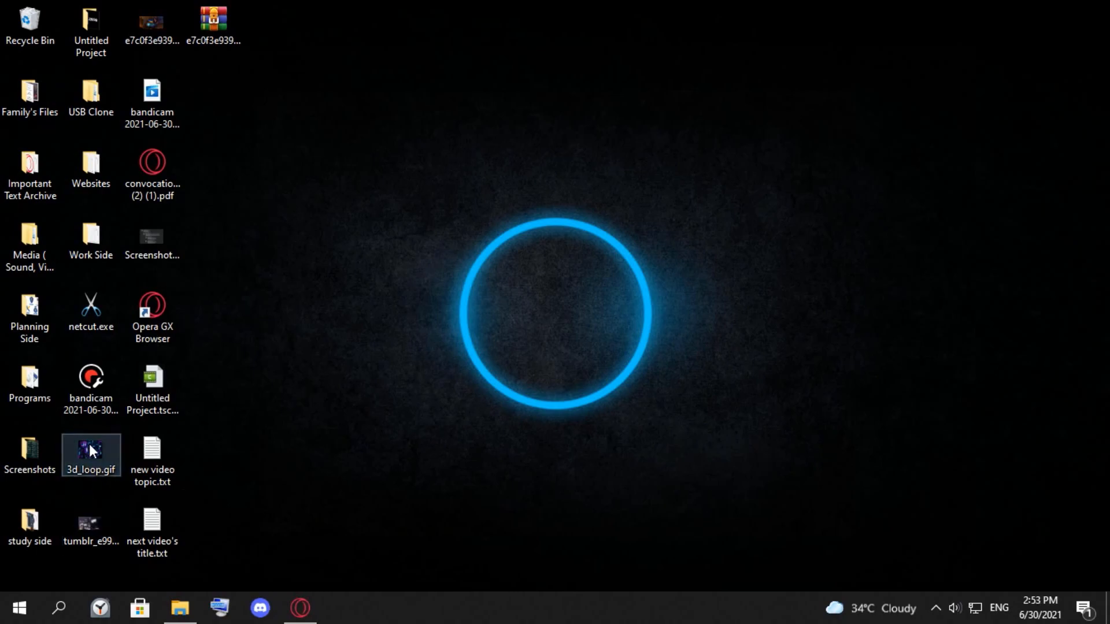
{"action": "double_click", "coordinate": [91, 450]}
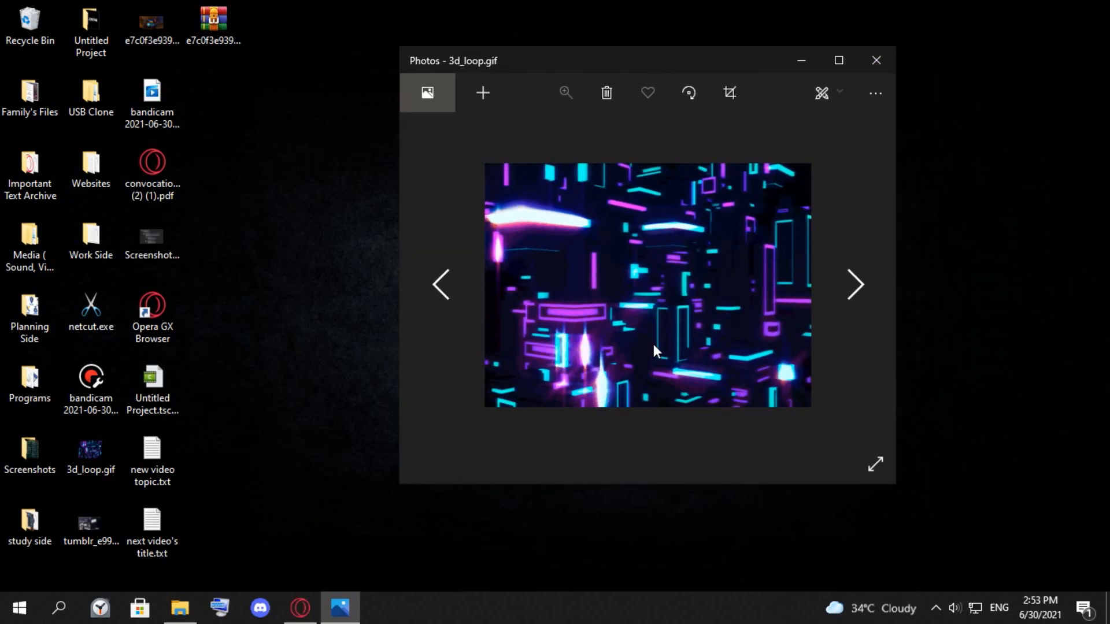
{"action": "left_click", "coordinate": [875, 60]}
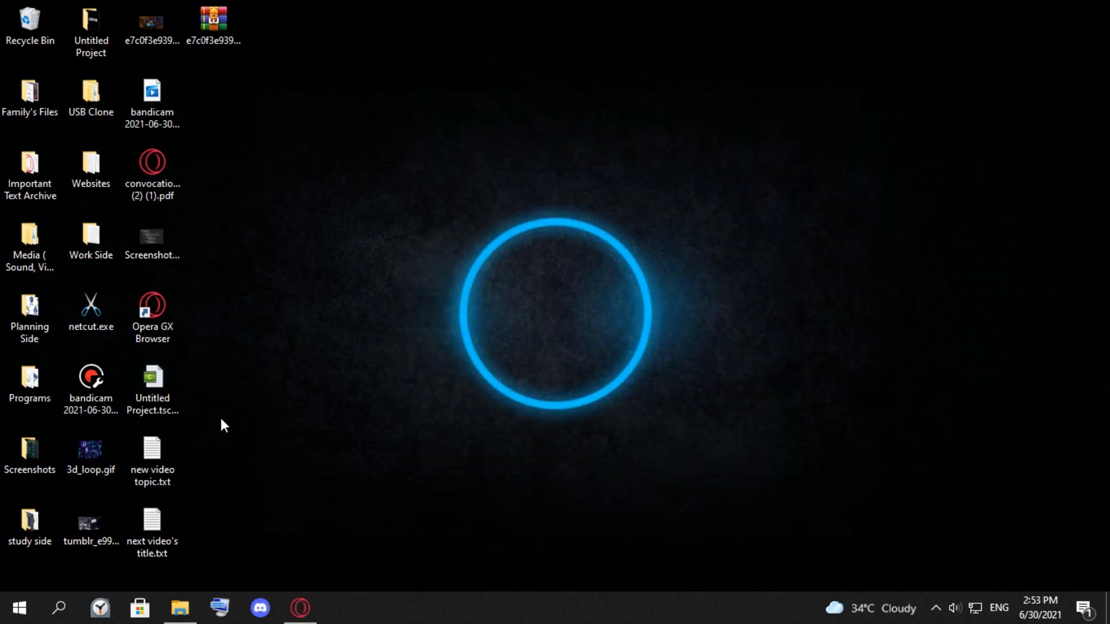
{"action": "left_click", "coordinate": [90, 450]}
{"action": "type", "text": "3d_loop.jpg"}
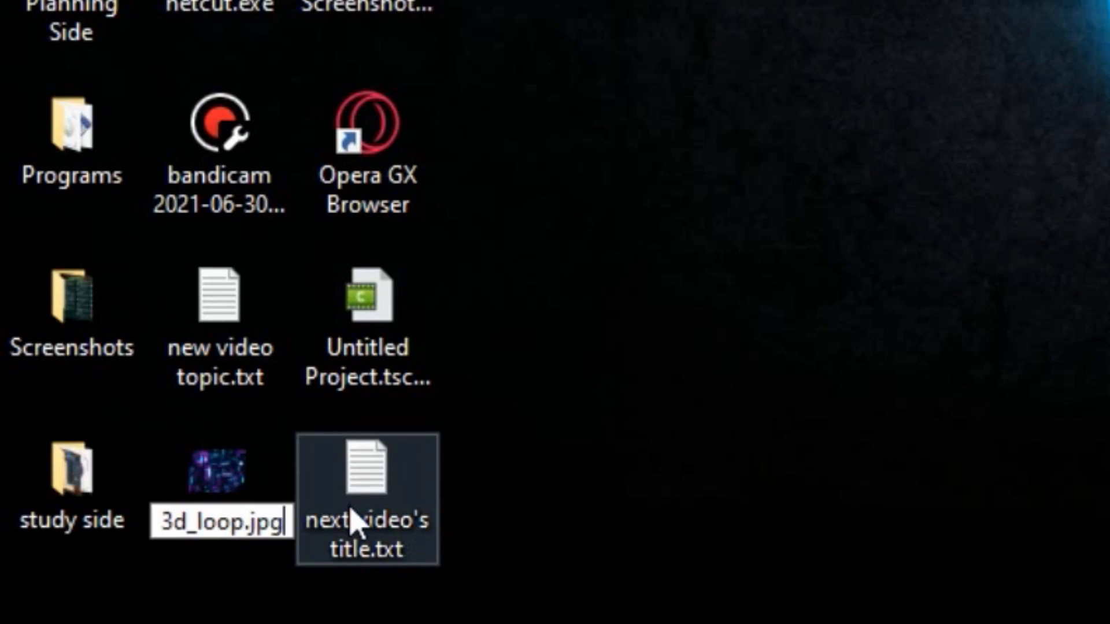
- Rename the desktop file to 3d_loop.jpg and verify it still opens in Photos
{"action": "left_click", "coordinate": [220, 481]}
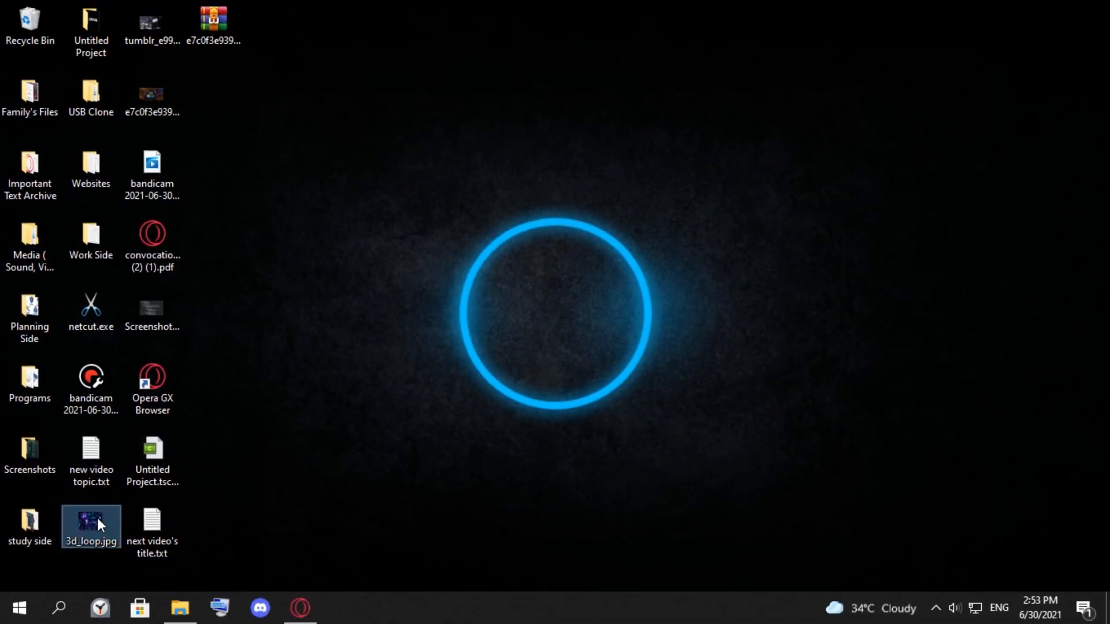
{"action": "double_click", "coordinate": [90, 520]}
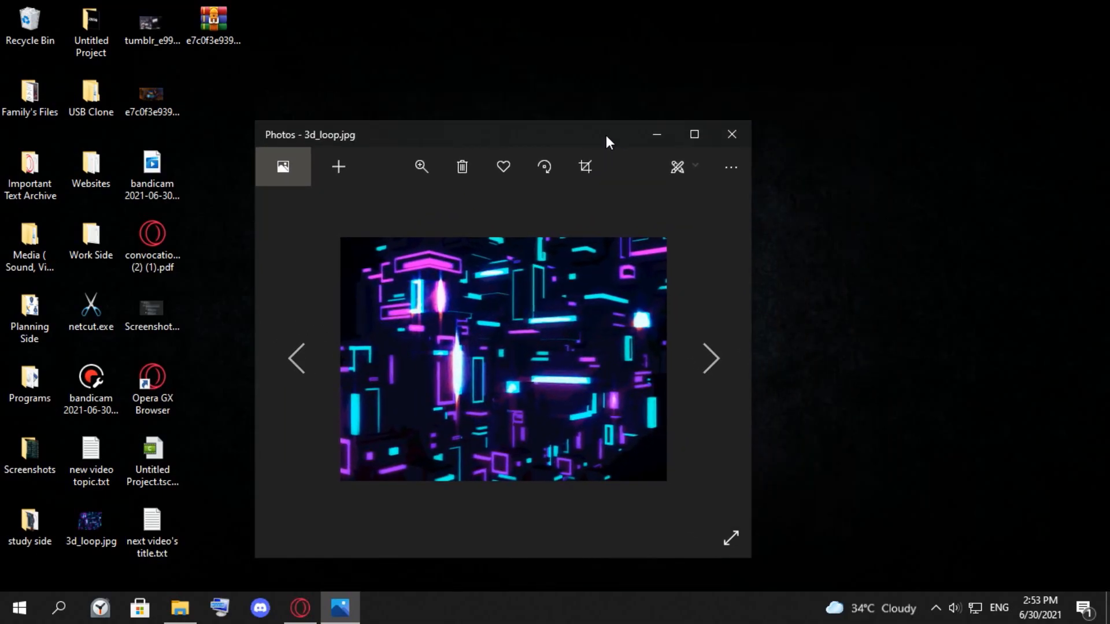
{"action": "mouse_move", "coordinate": [658, 271]}
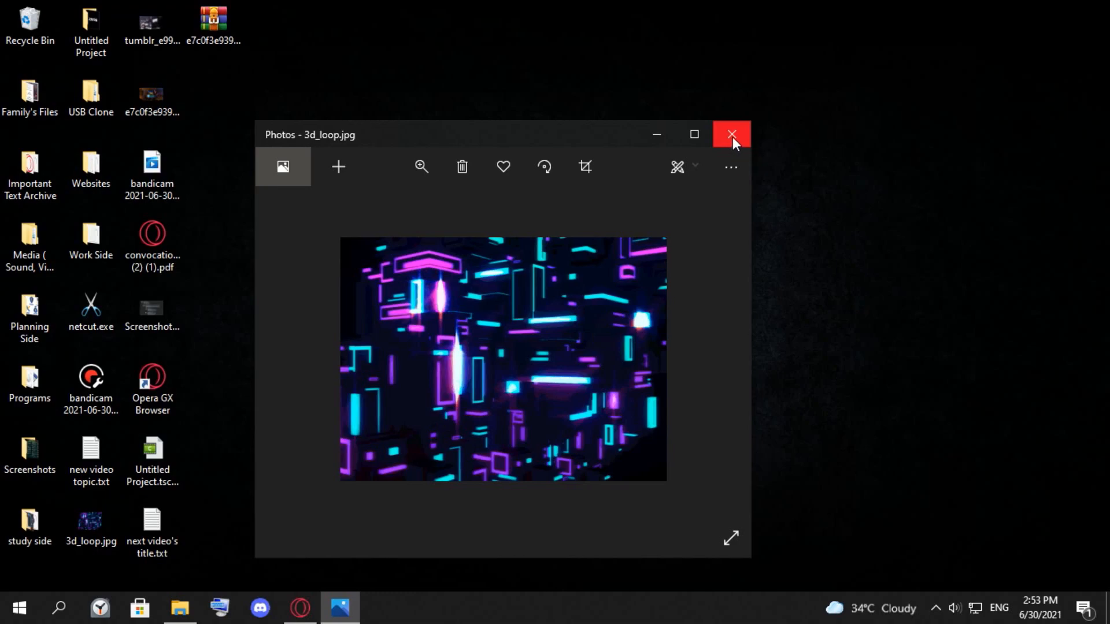
{"action": "left_click", "coordinate": [731, 134]}
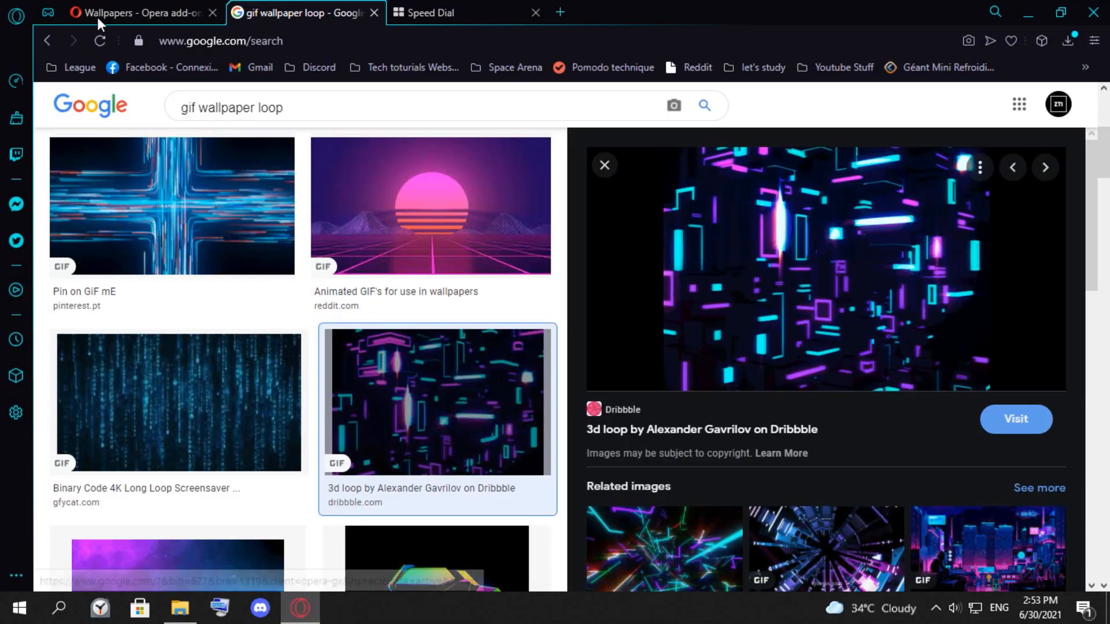
- From the Speed Dial's Easy Setup panel, go to the full browser settings
{"action": "left_click", "coordinate": [135, 13]}
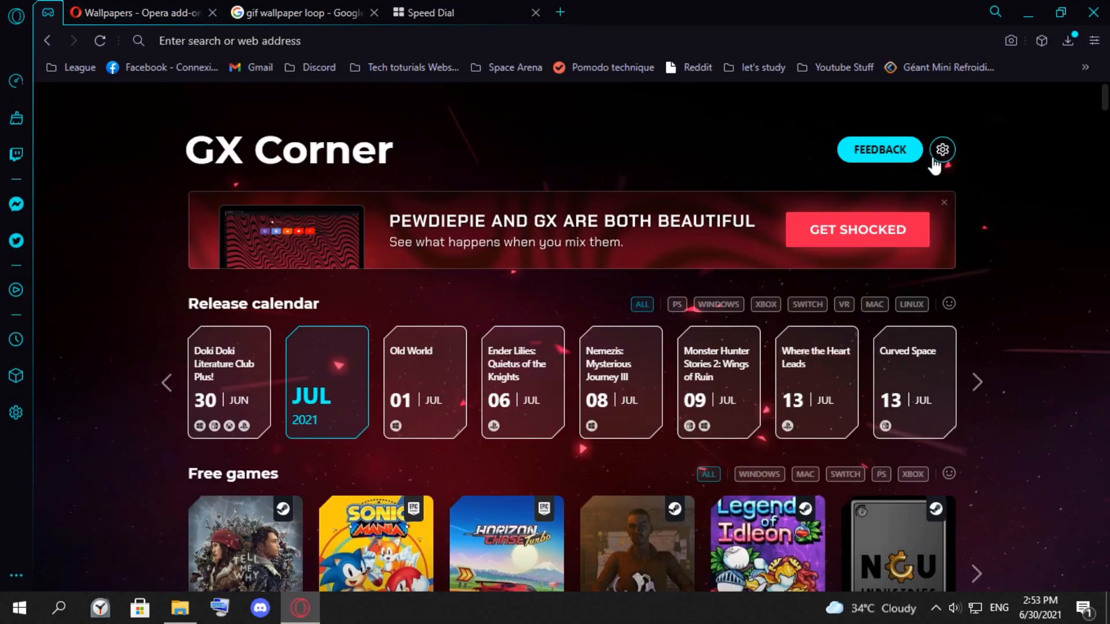
{"action": "left_click", "coordinate": [943, 149]}
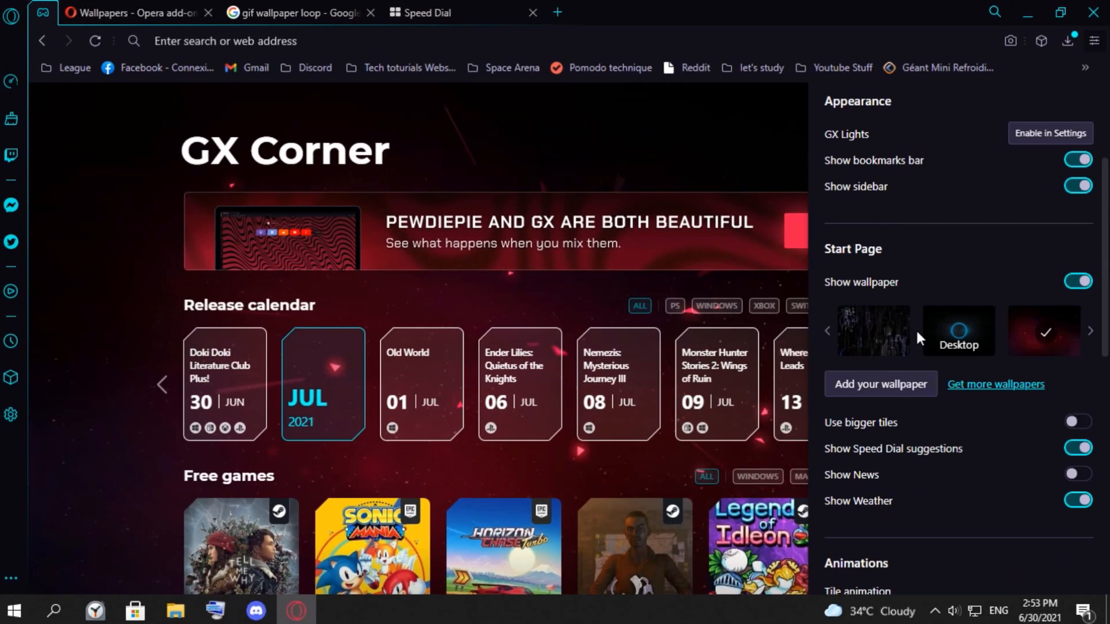
{"action": "scroll", "scroll_direction": "down", "scroll_amount": 3}
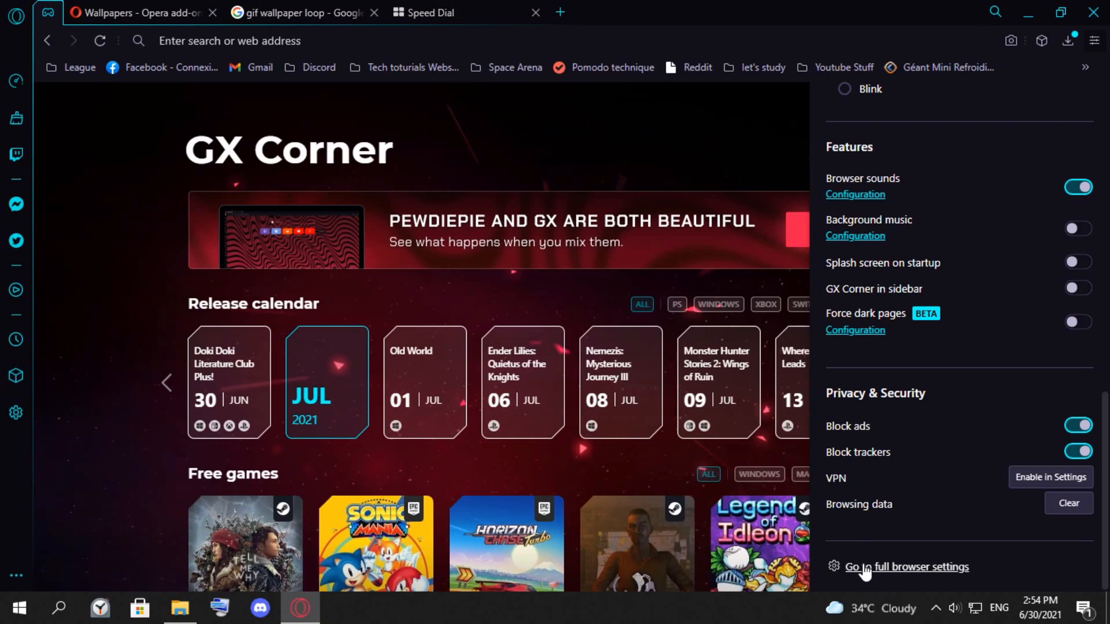
{"action": "mouse_move", "coordinate": [922, 577]}
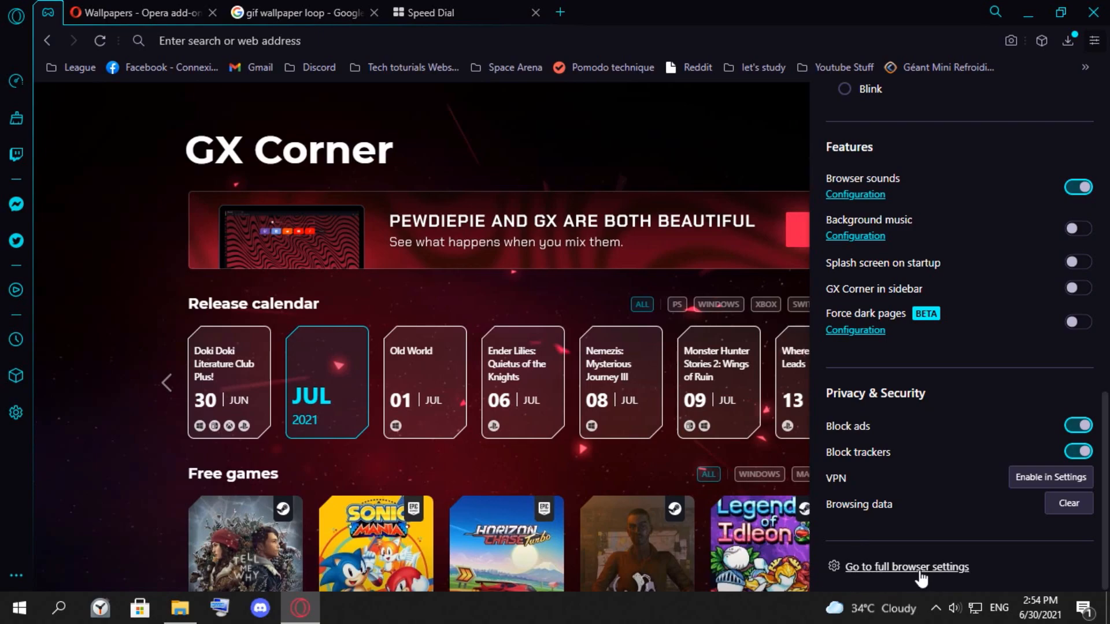
{"action": "left_click", "coordinate": [906, 566]}
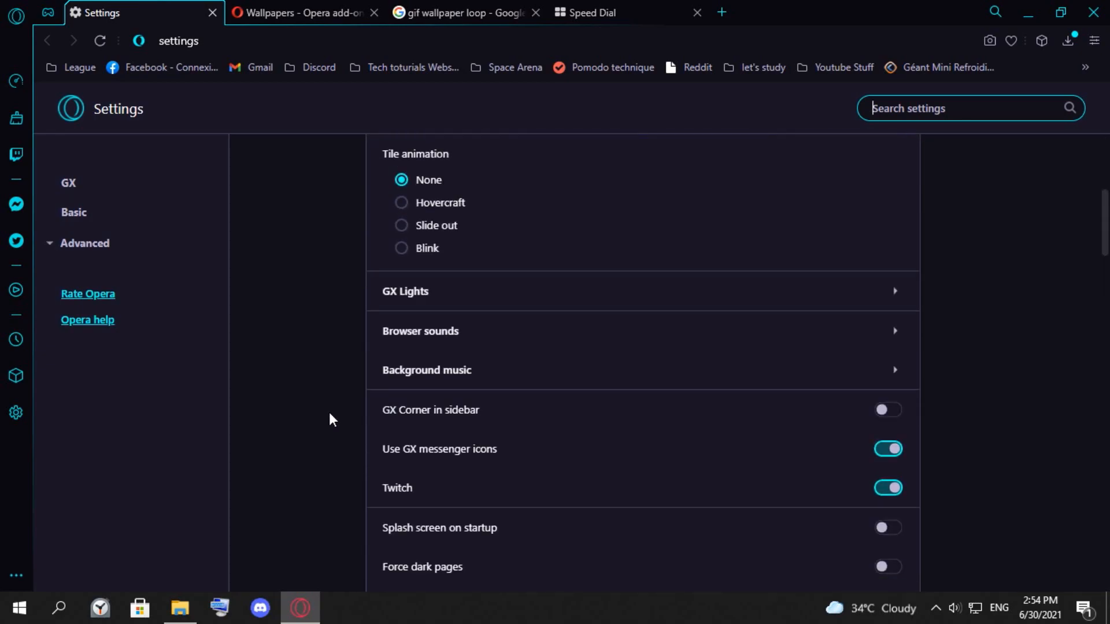
- Add 3d_loop.jpg from the Desktop as a custom wallpaper and select it
{"action": "scroll", "scroll_direction": "up", "scroll_amount": 3}
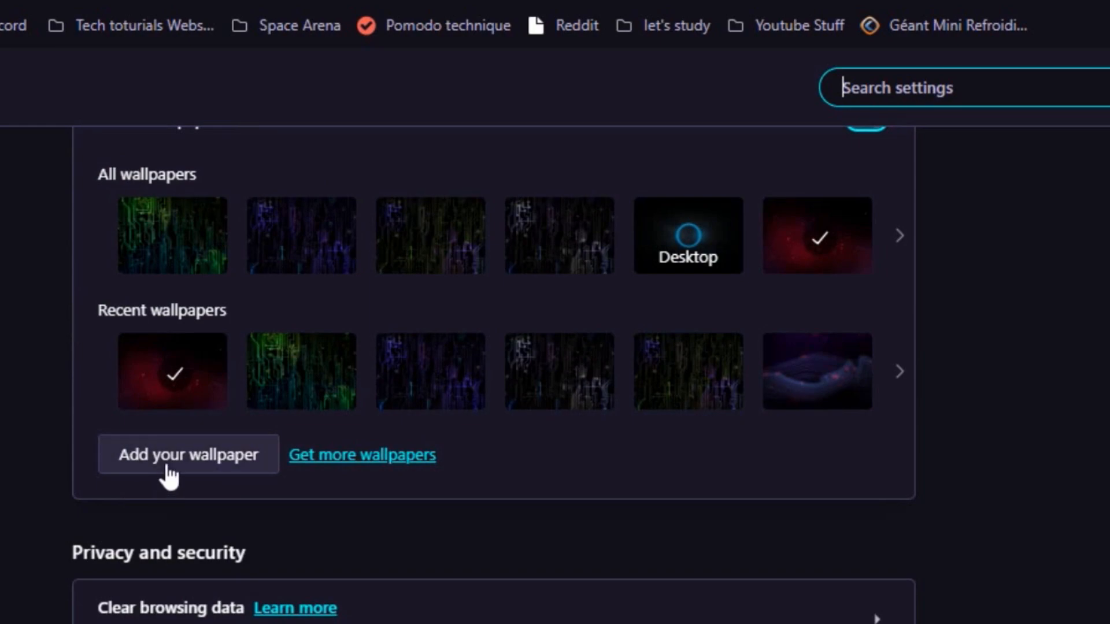
{"action": "mouse_move", "coordinate": [194, 478]}
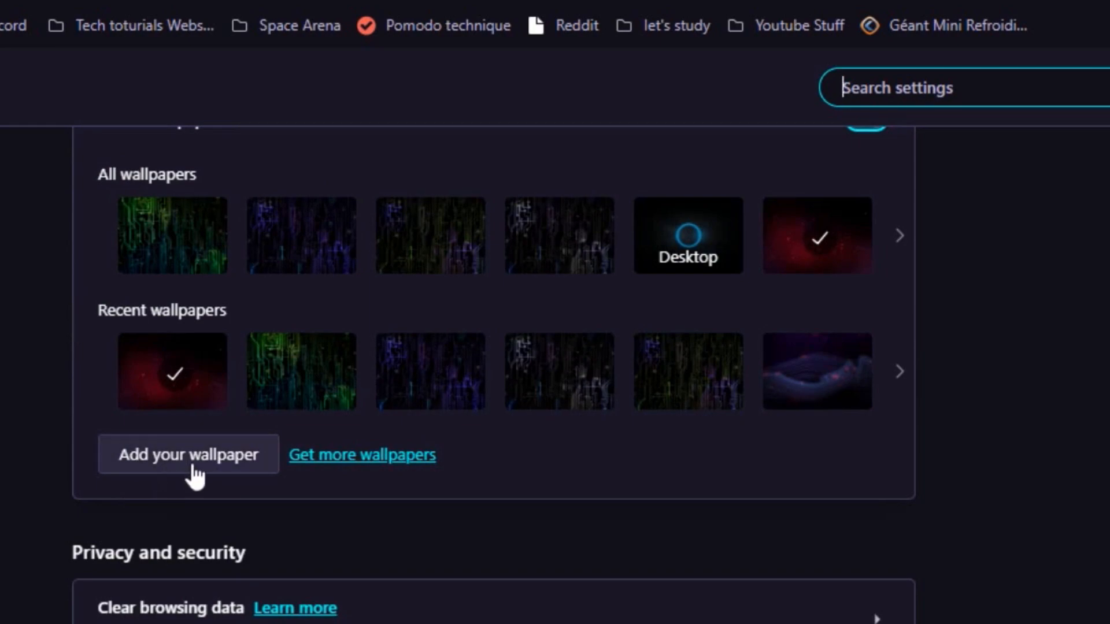
{"action": "left_click", "coordinate": [189, 455]}
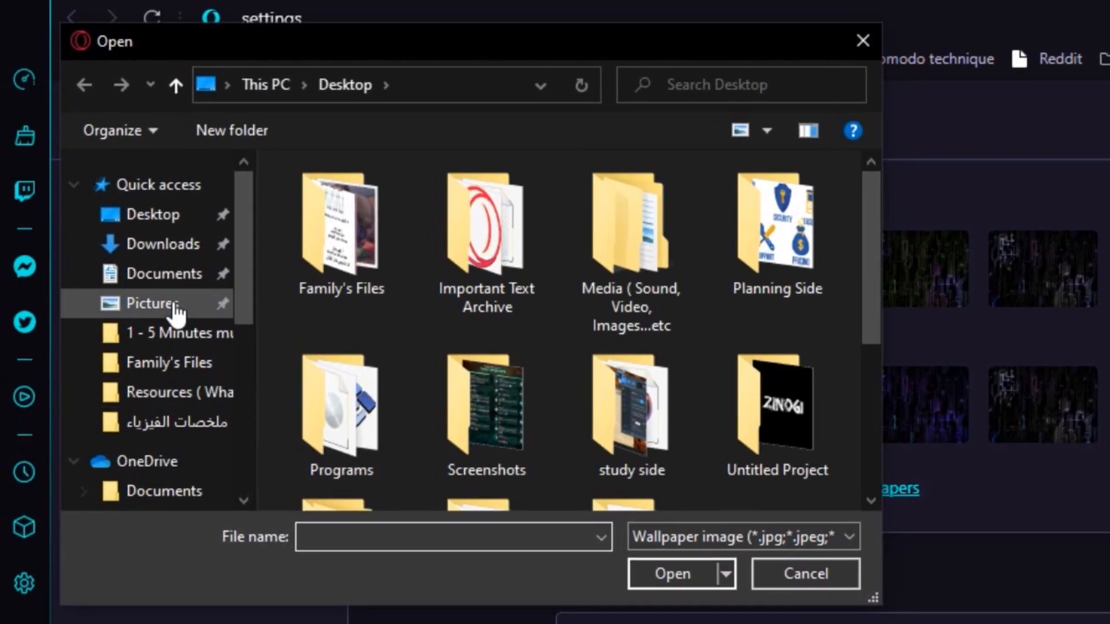
{"action": "left_click", "coordinate": [775, 297]}
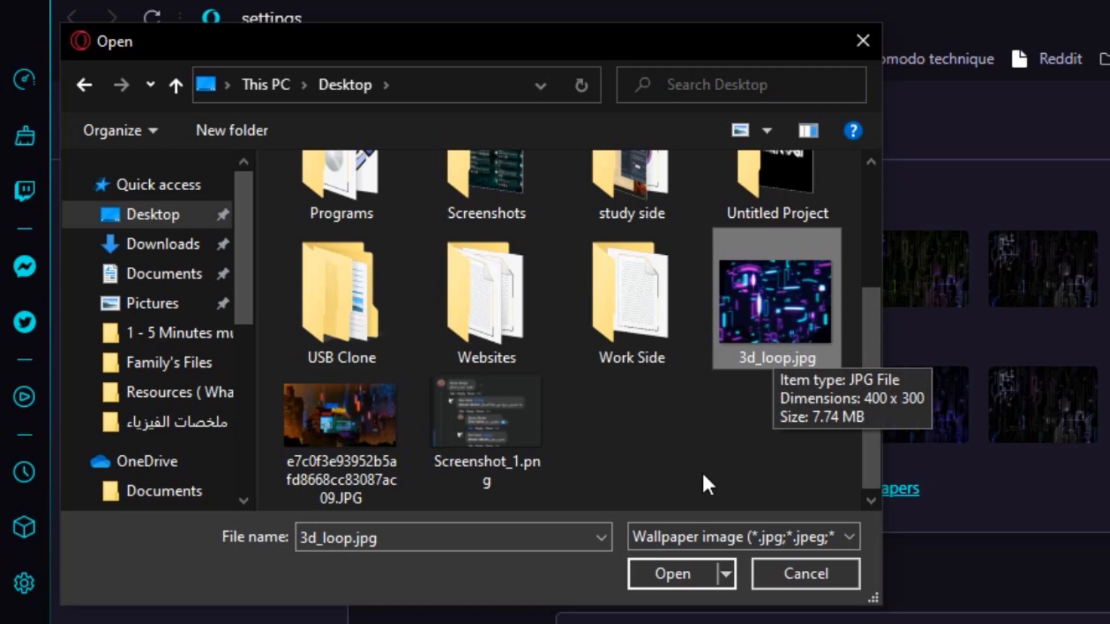
{"action": "left_click", "coordinate": [670, 574]}
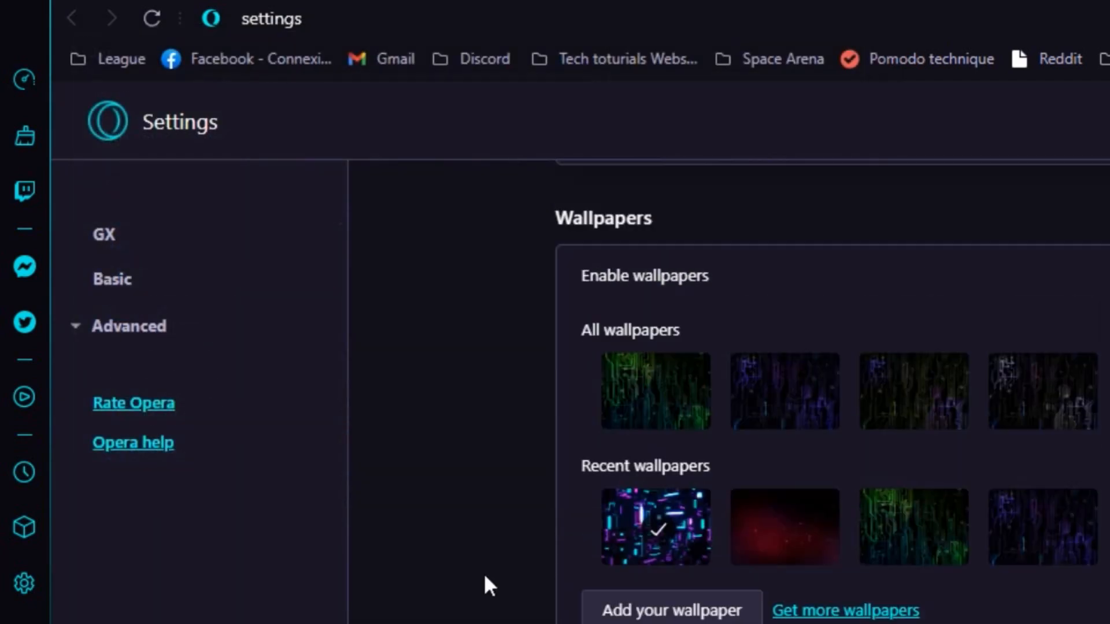
{"action": "mouse_move", "coordinate": [647, 522]}
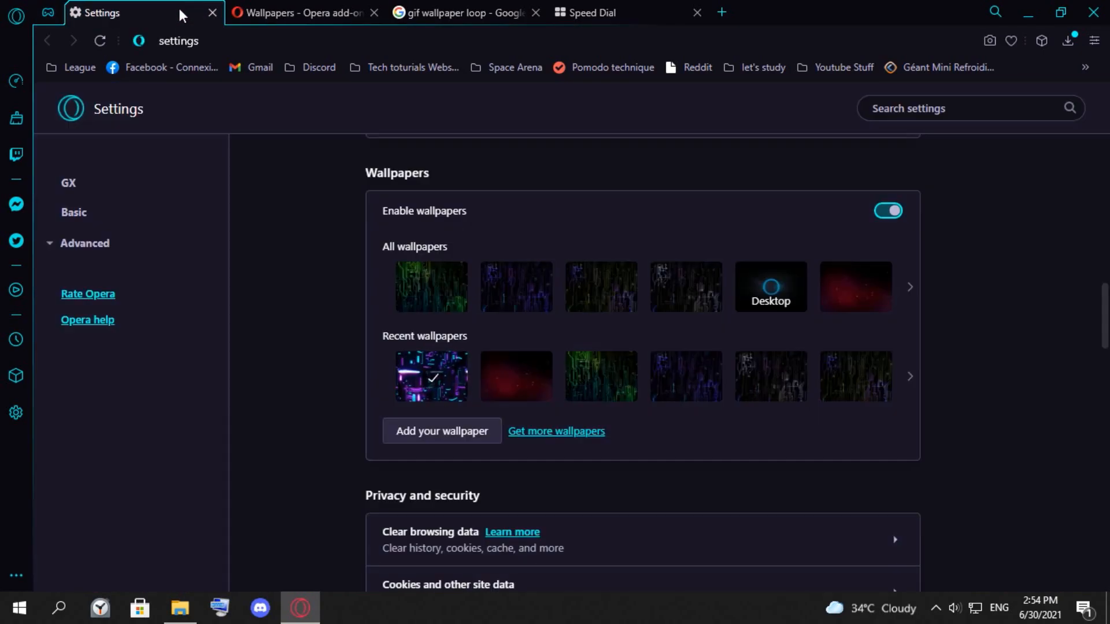
- Return to the Speed Dial to see the neon 3d loop wallpaper applied
{"action": "left_click", "coordinate": [48, 12]}
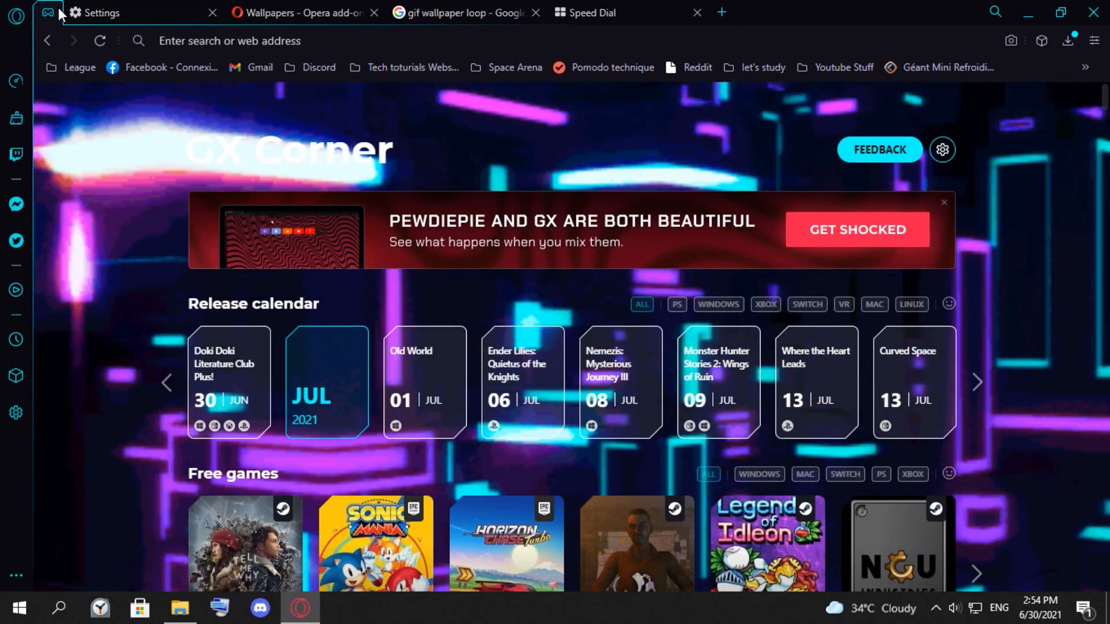